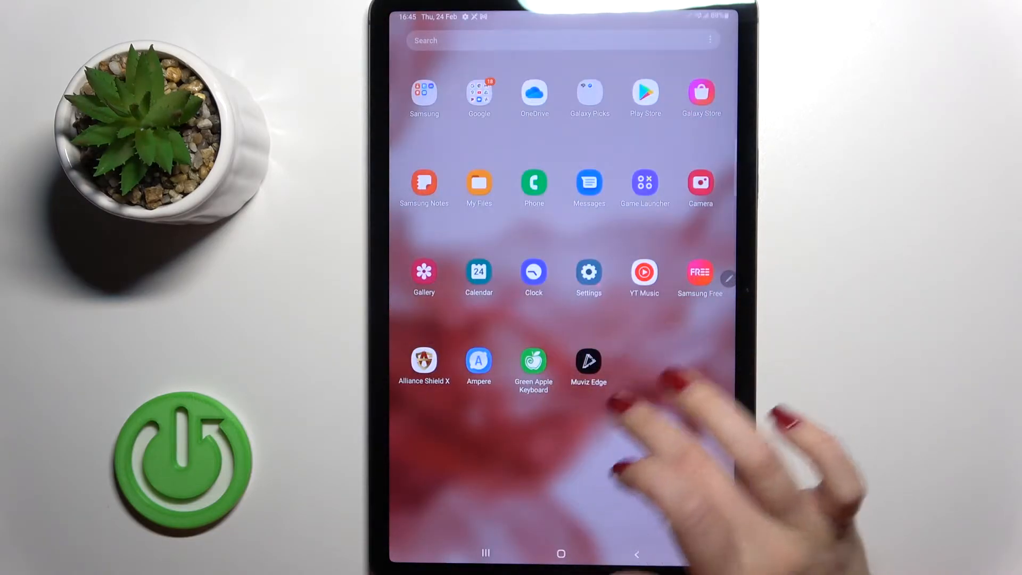
Launch Muviz Edge from the app drawer to view the clock visualizer preview
left_click(587, 361)
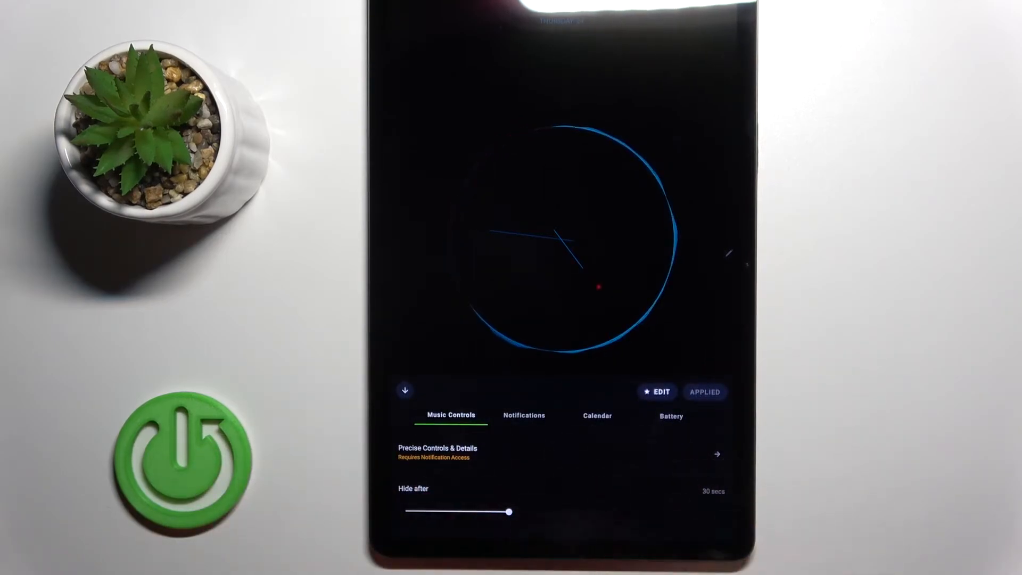
Adjust the music controls Hide after delay, then view the Notifications options
left_click_drag(510, 511, 456, 512)
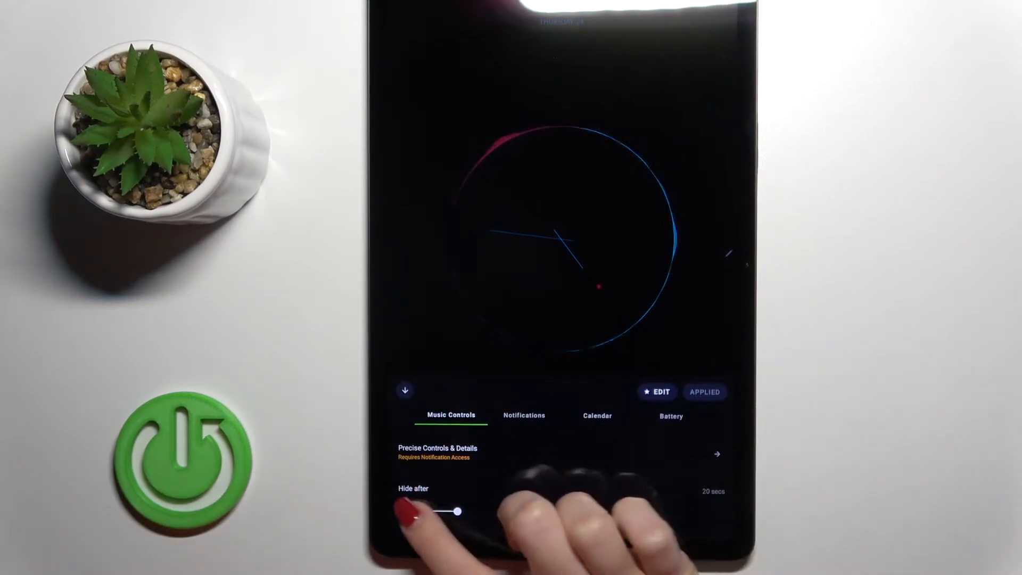
left_click_drag(456, 511, 562, 511)
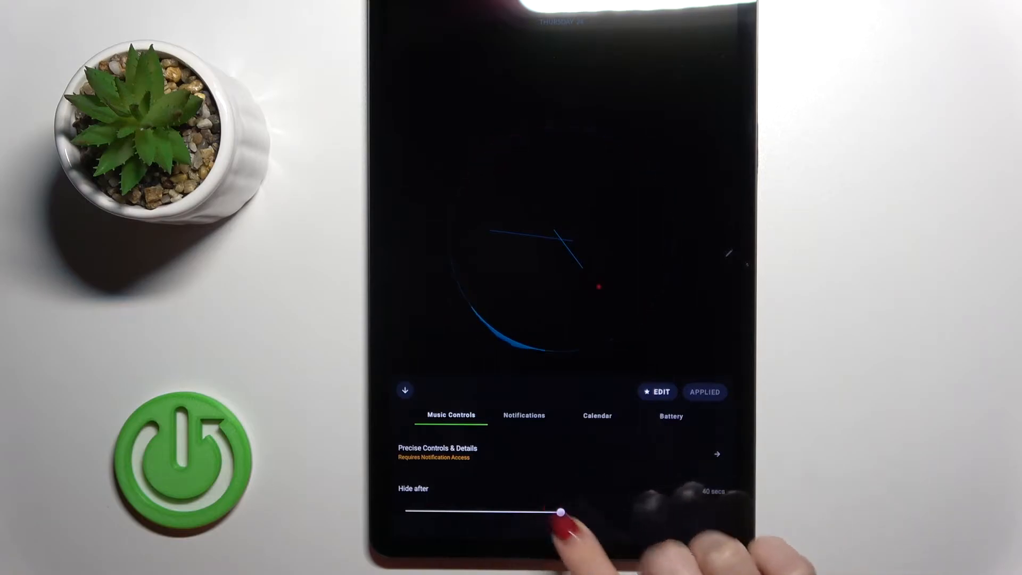
left_click_drag(560, 510, 404, 510)
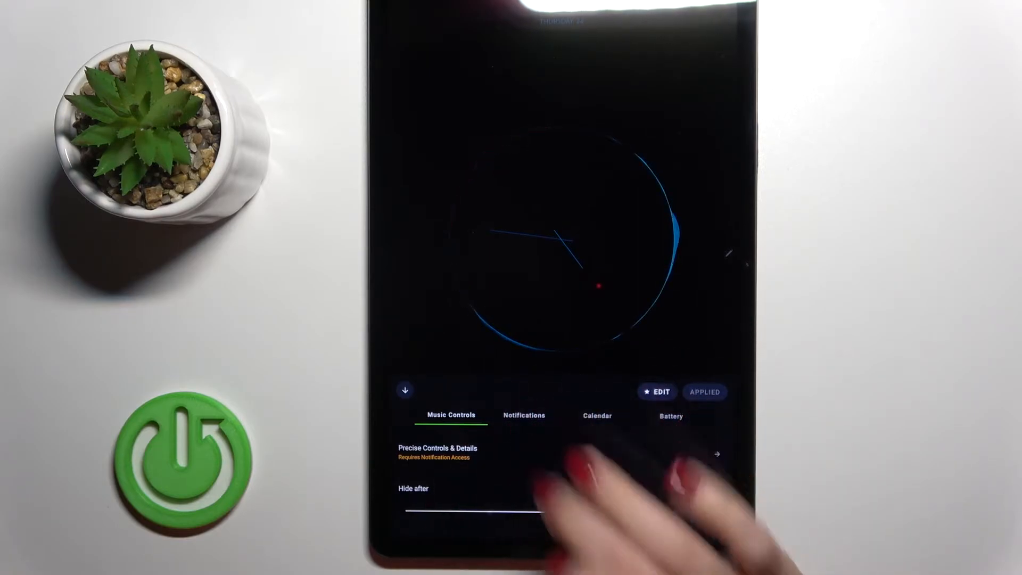
left_click(523, 415)
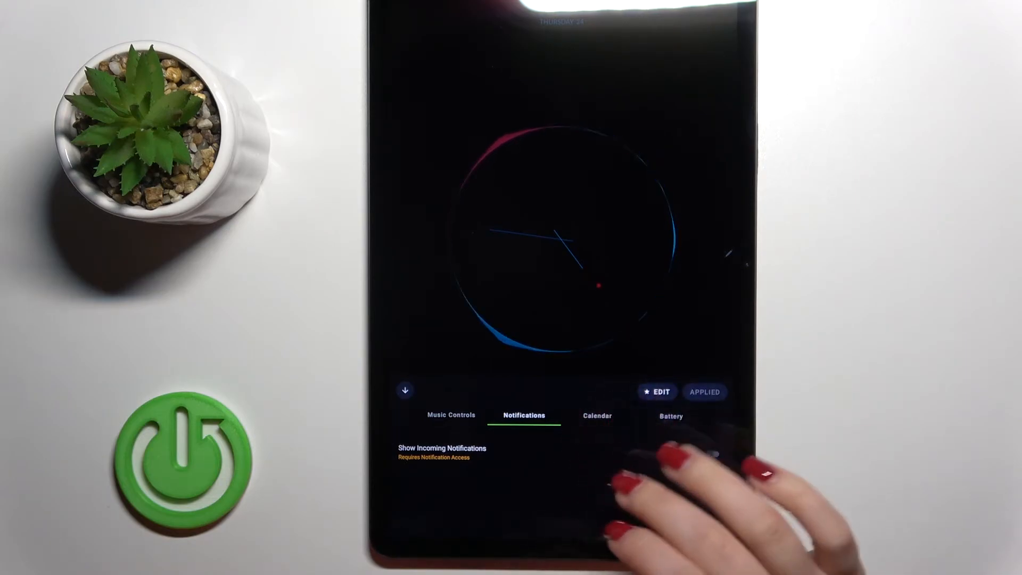
Browse Calendar and Battery options and show battery status only While Charging
left_click(596, 416)
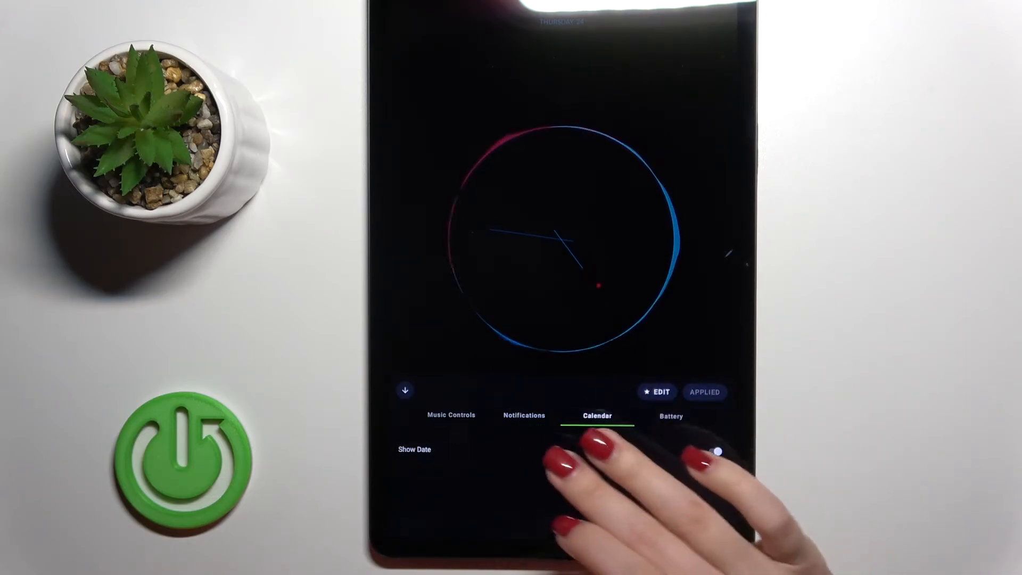
left_click(670, 415)
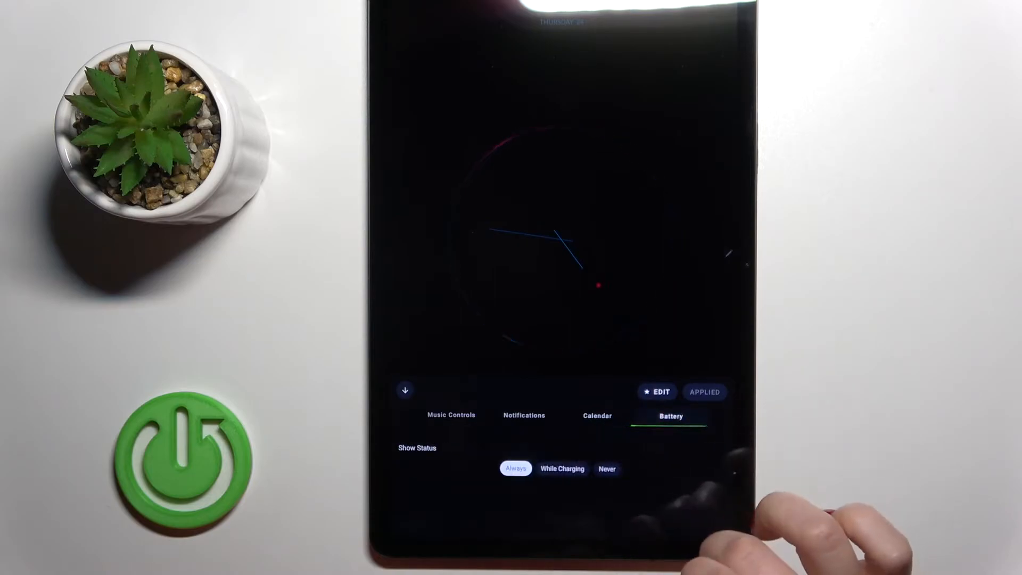
left_click(562, 468)
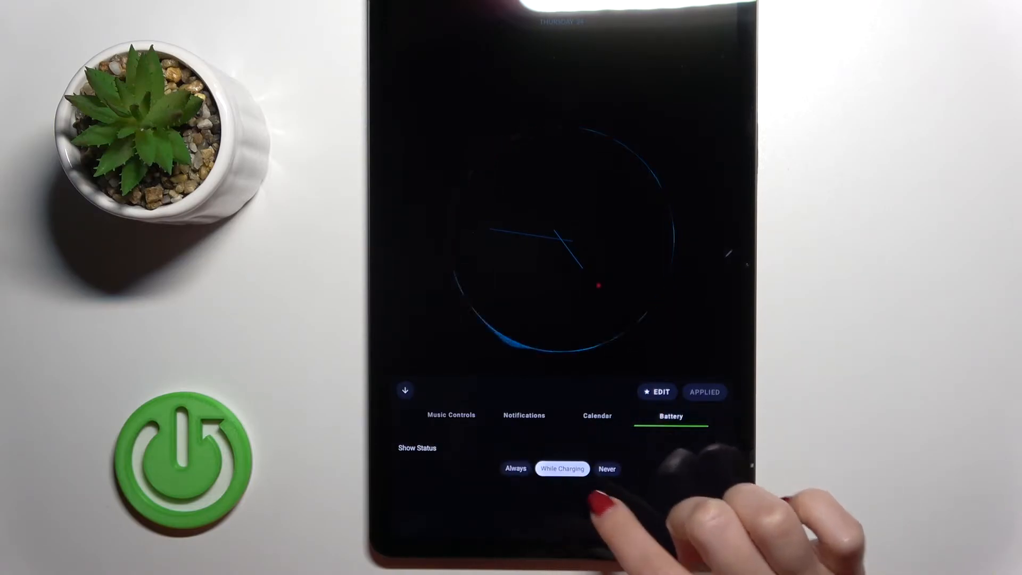
left_click(514, 468)
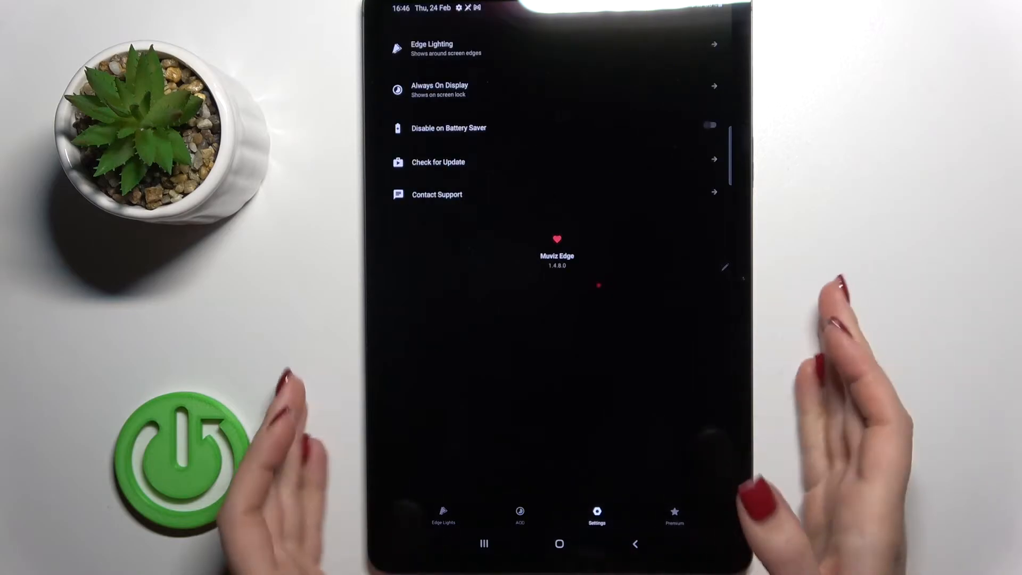
Open Always On Display from the Settings list
left_click(439, 90)
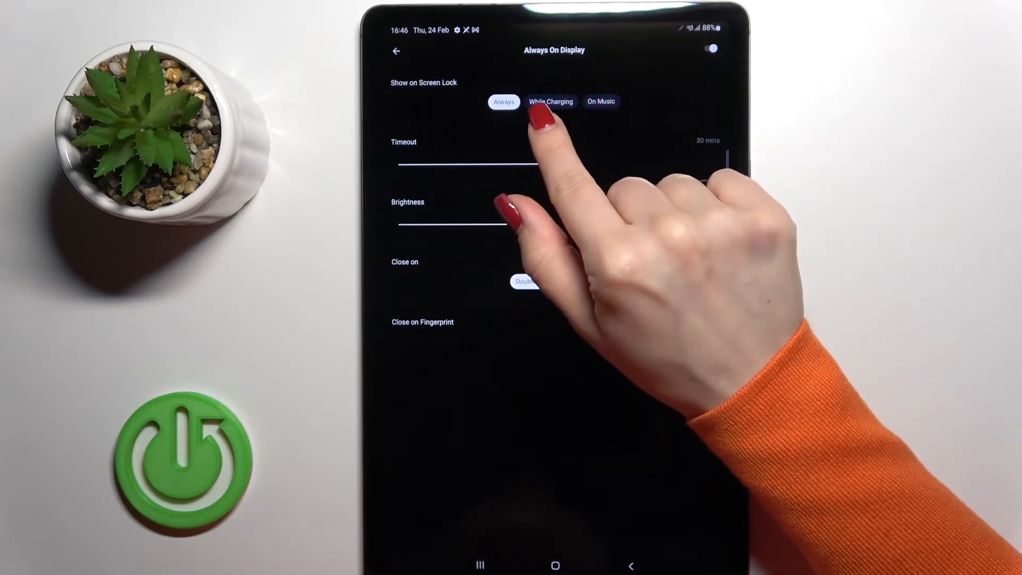
Try While Charging and On Music, then set Show on Screen Lock to Always
left_click(550, 101)
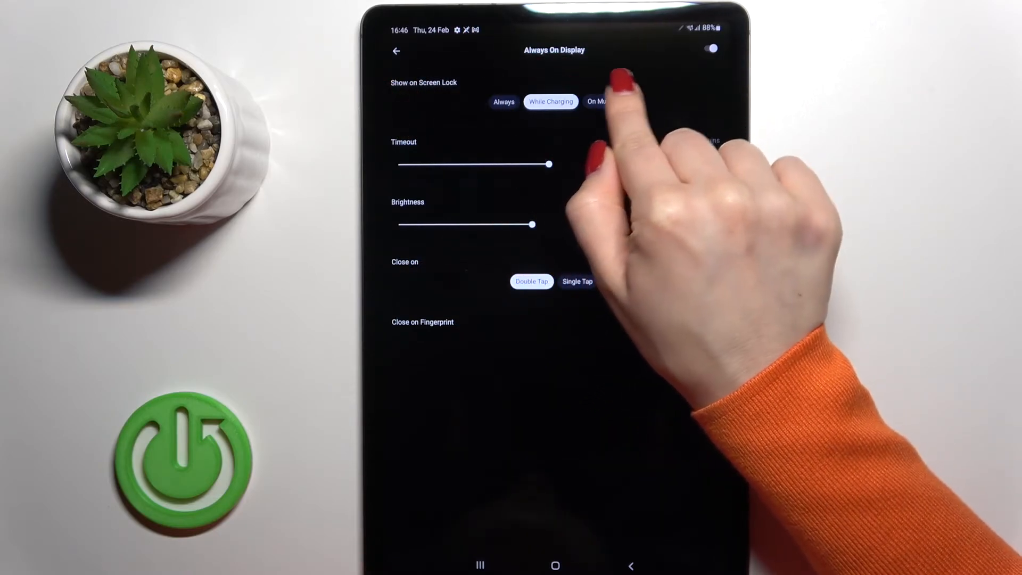
left_click(601, 101)
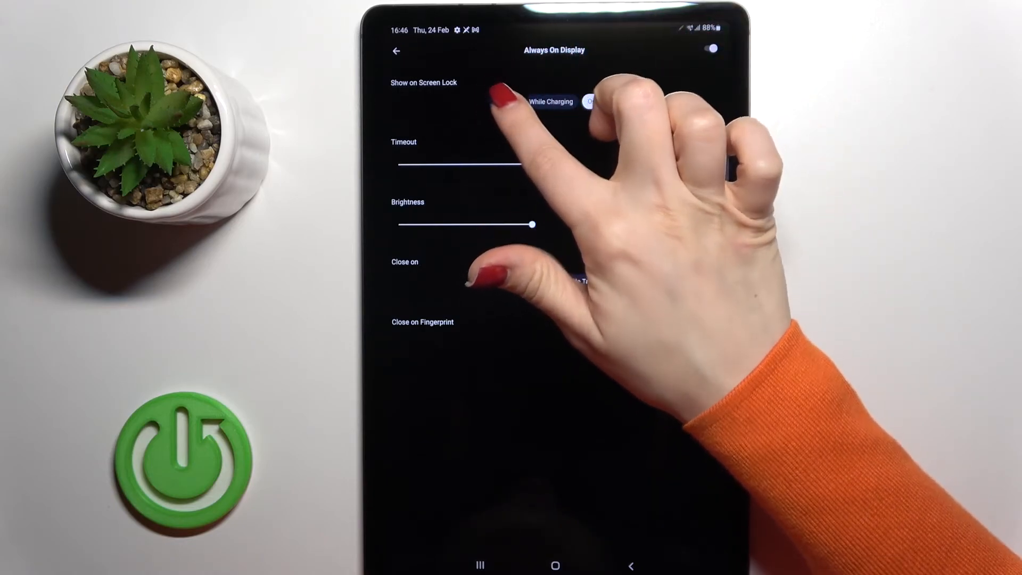
left_click(503, 101)
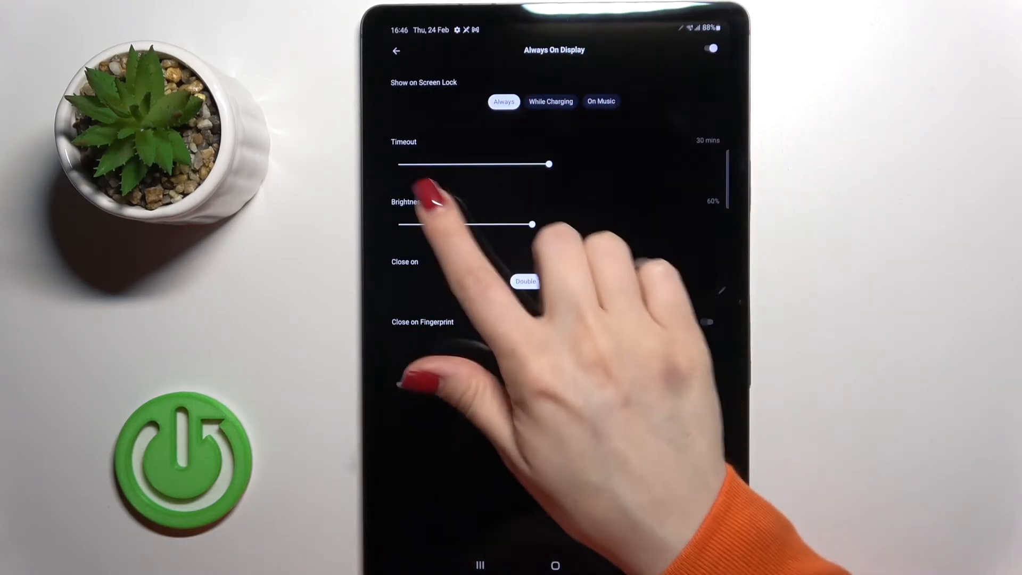
Set the Always On Display timeout slider to Never and brightness to 100%
left_click_drag(549, 163, 397, 163)
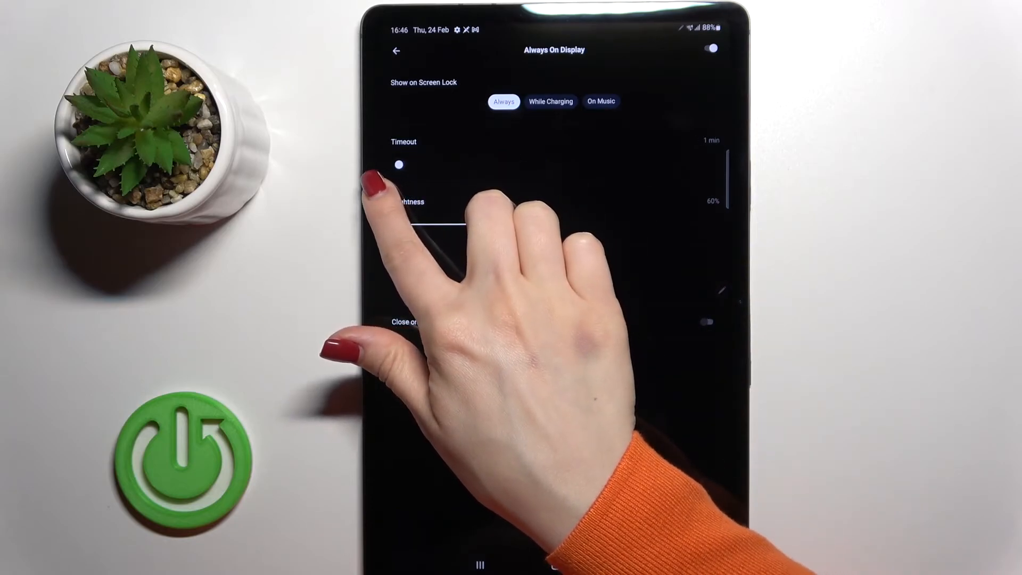
left_click_drag(399, 163, 711, 163)
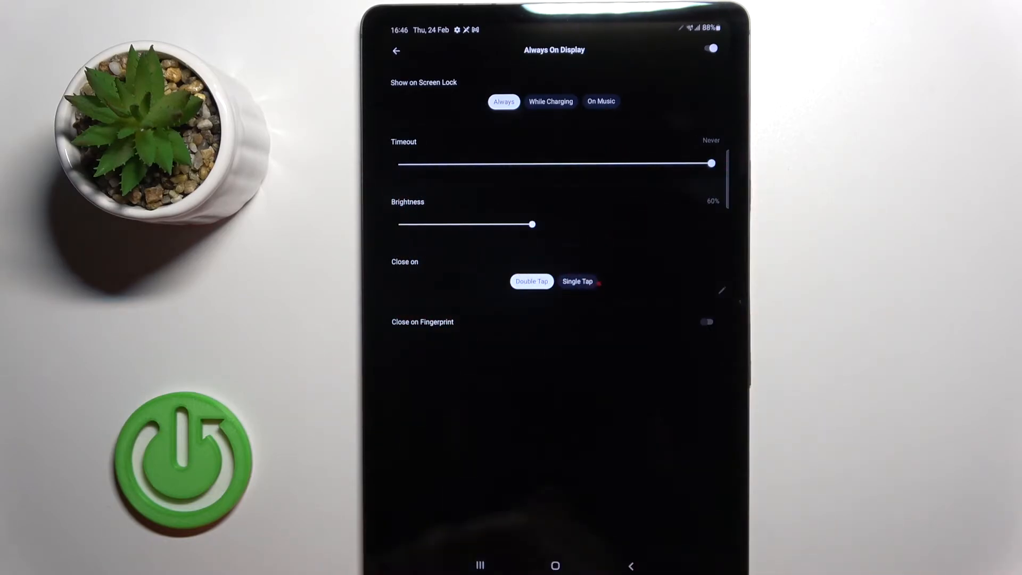
left_click_drag(533, 224, 443, 224)
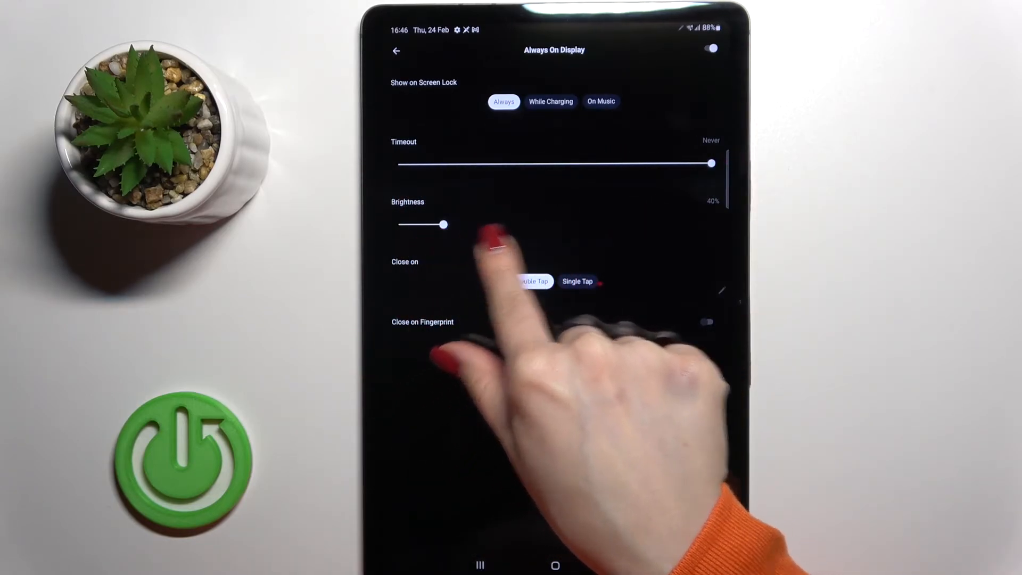
left_click_drag(444, 224, 711, 224)
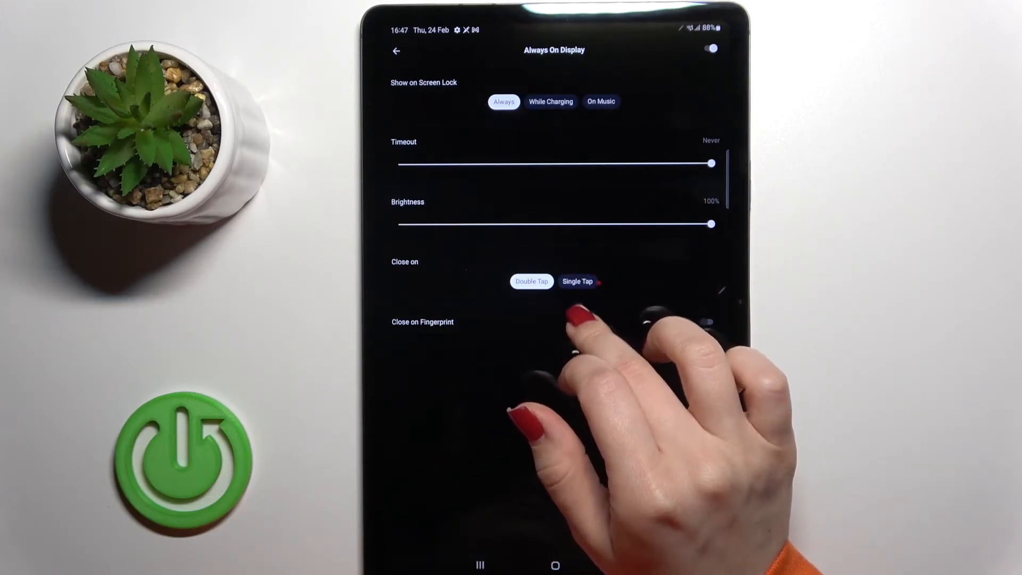
Set Close on to Single Tap instead of Double Tap
left_click(530, 281)
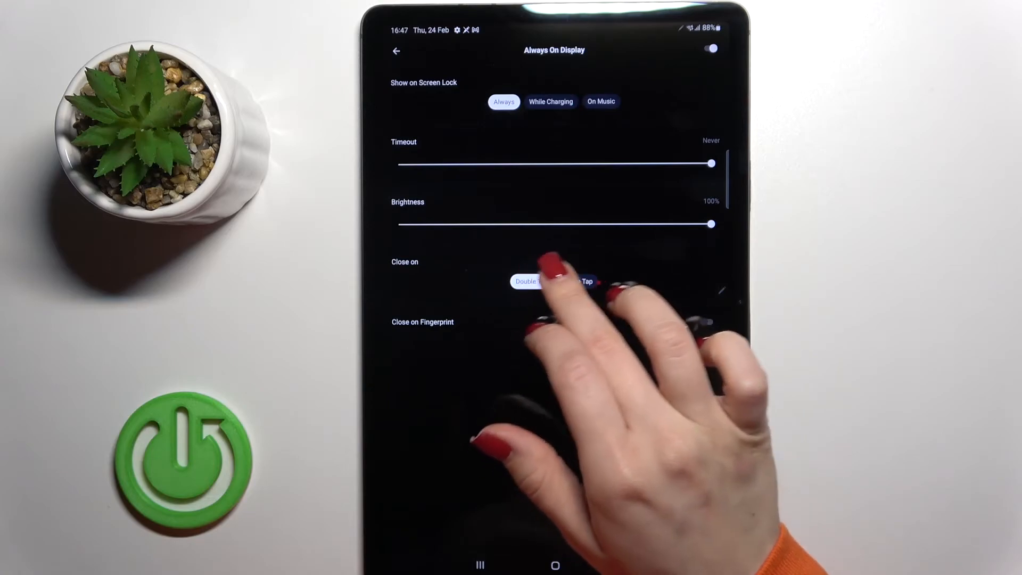
left_click(577, 281)
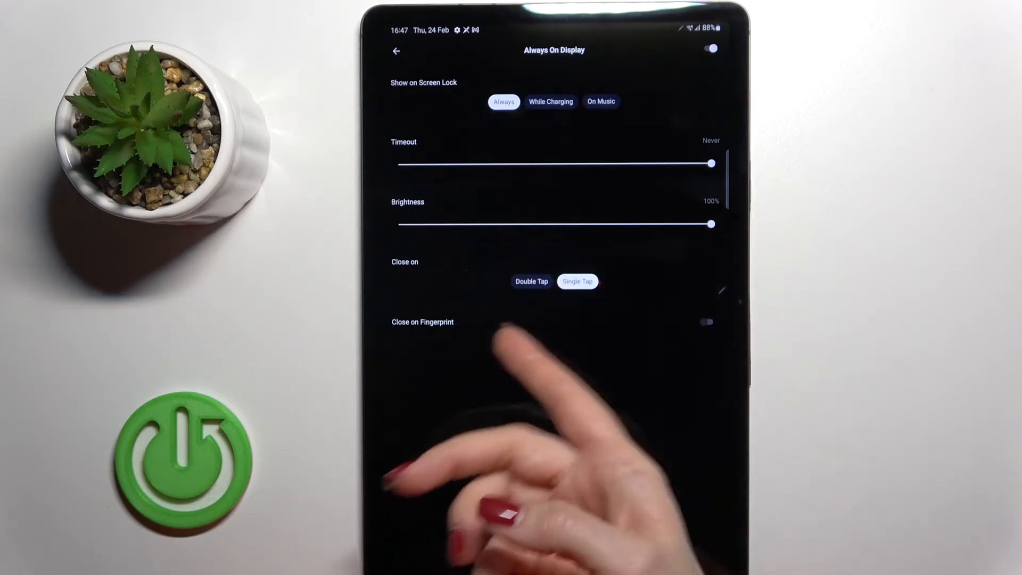